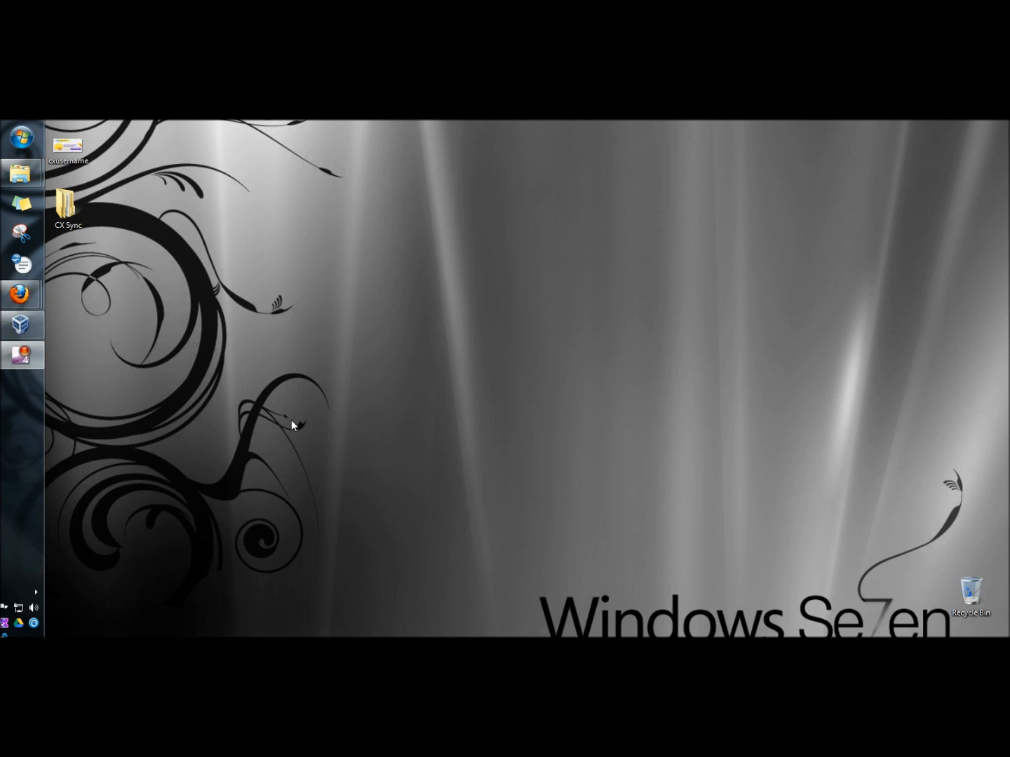
mouse_move(280, 415)
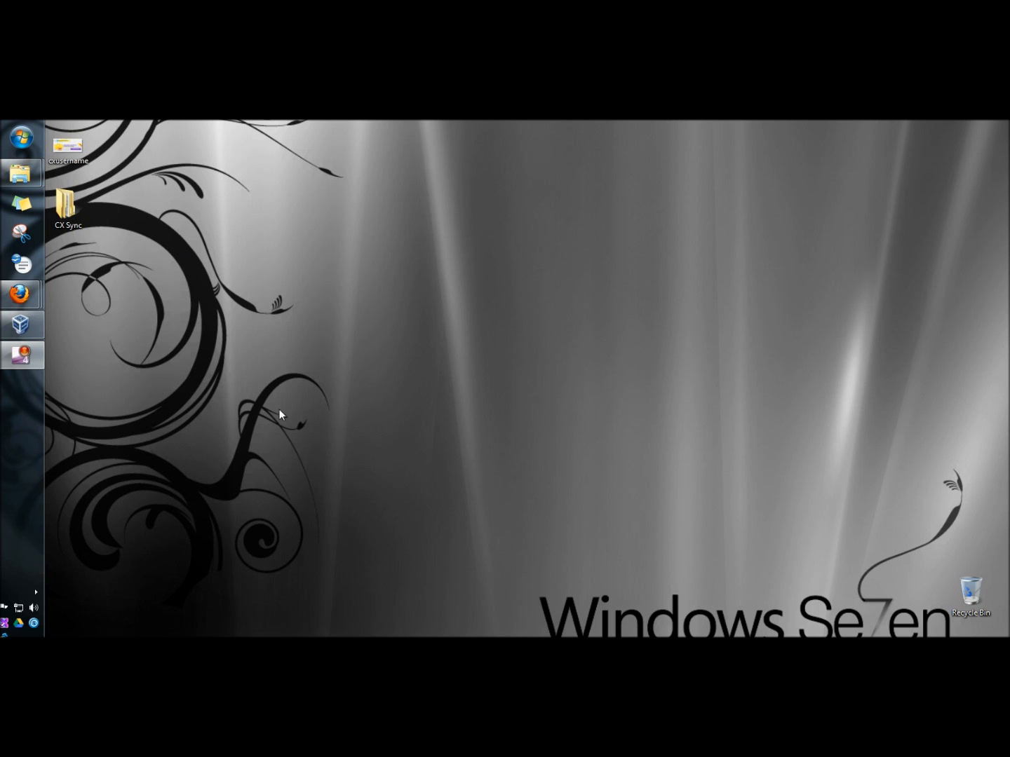
Launch Command Prompt from the Start menu
click(23, 137)
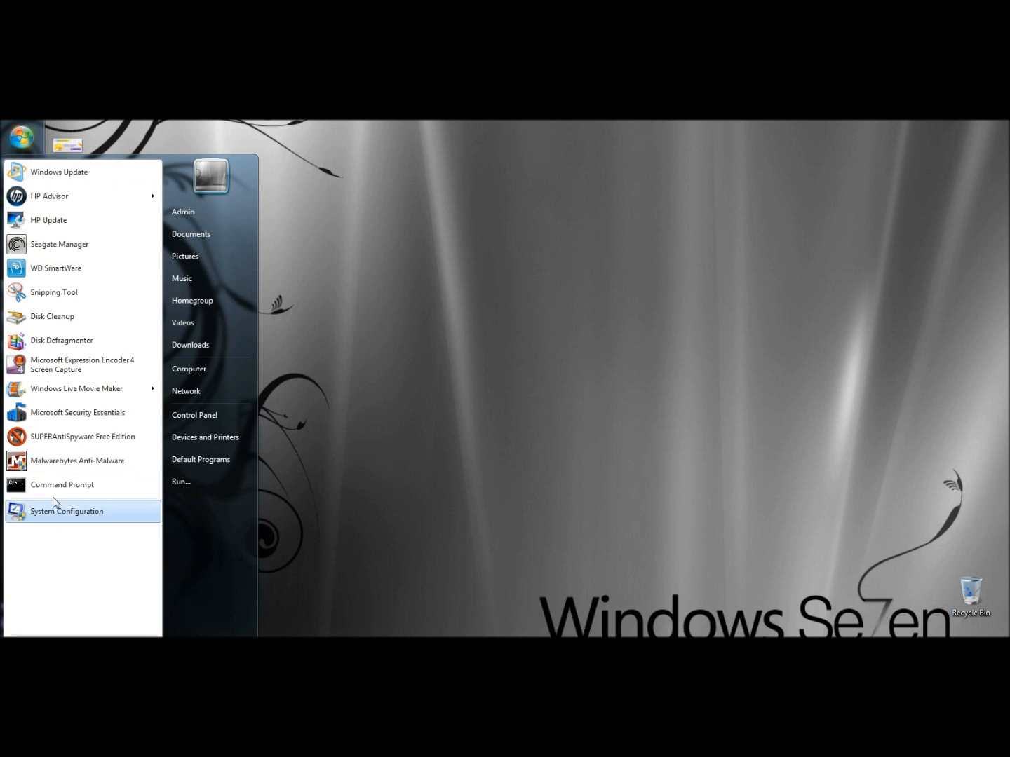
click(61, 486)
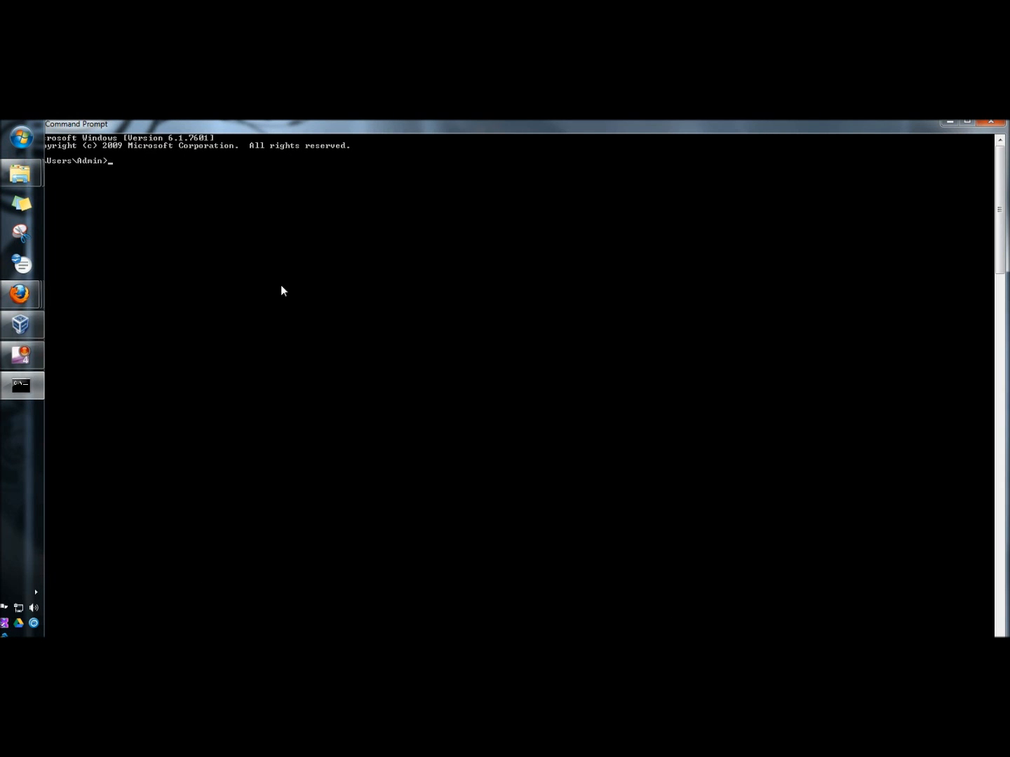
Run 'color b100' to print the COLOR usage help with the hex color code table
text(color)
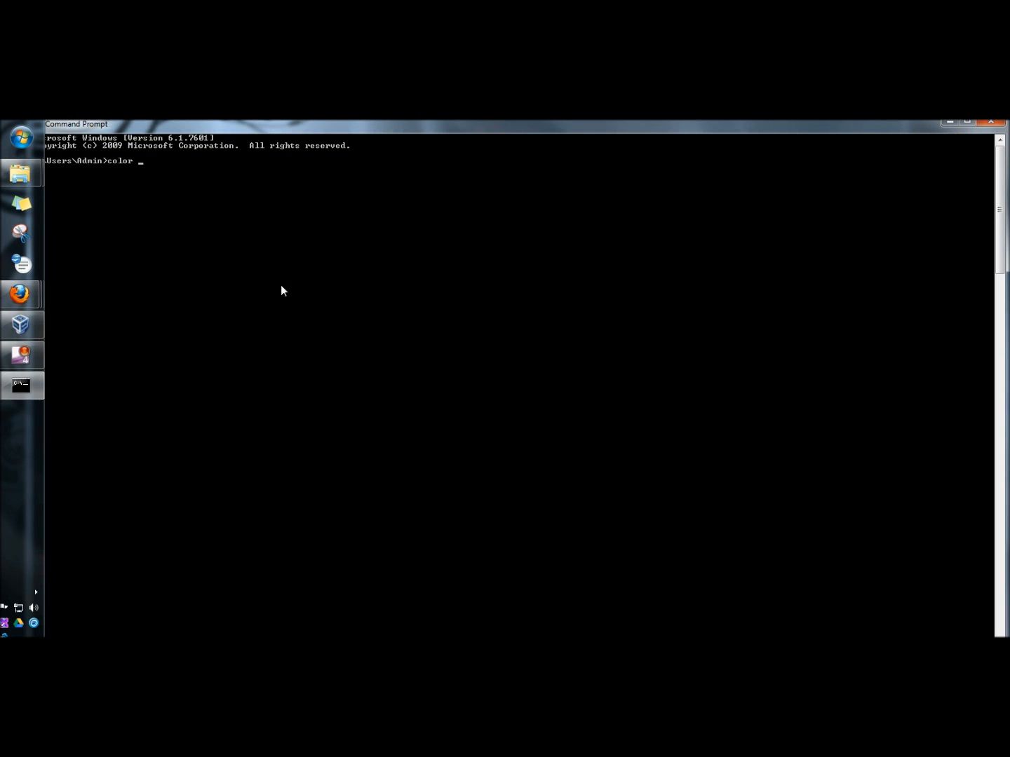
text(b1)
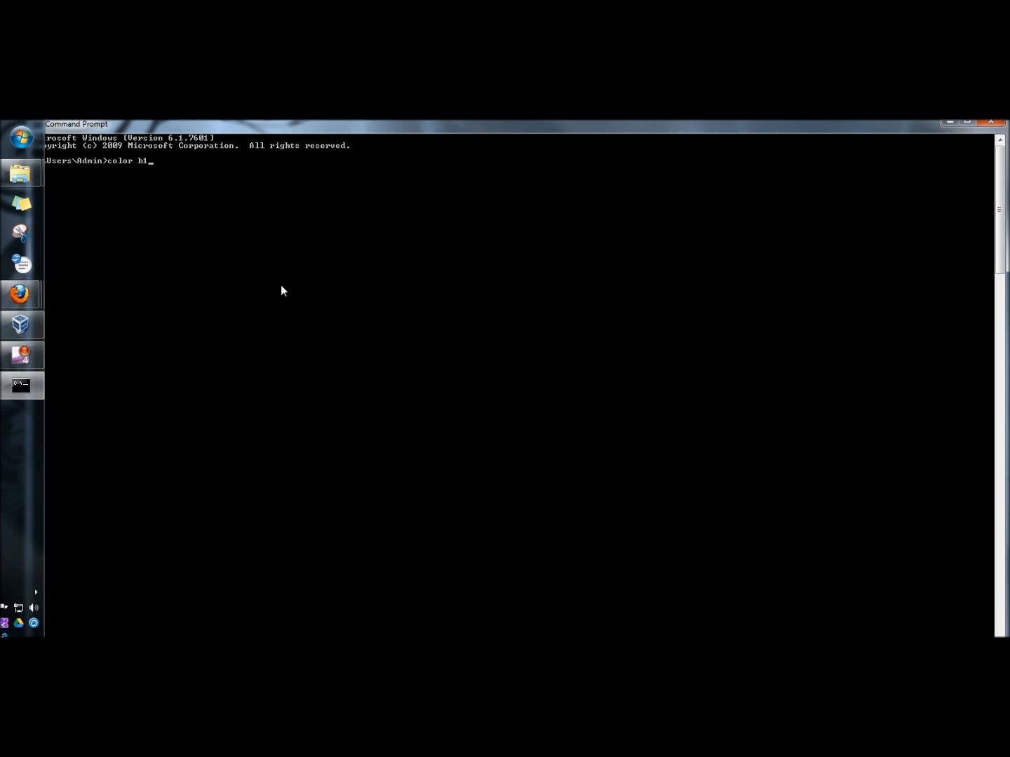
text(00)
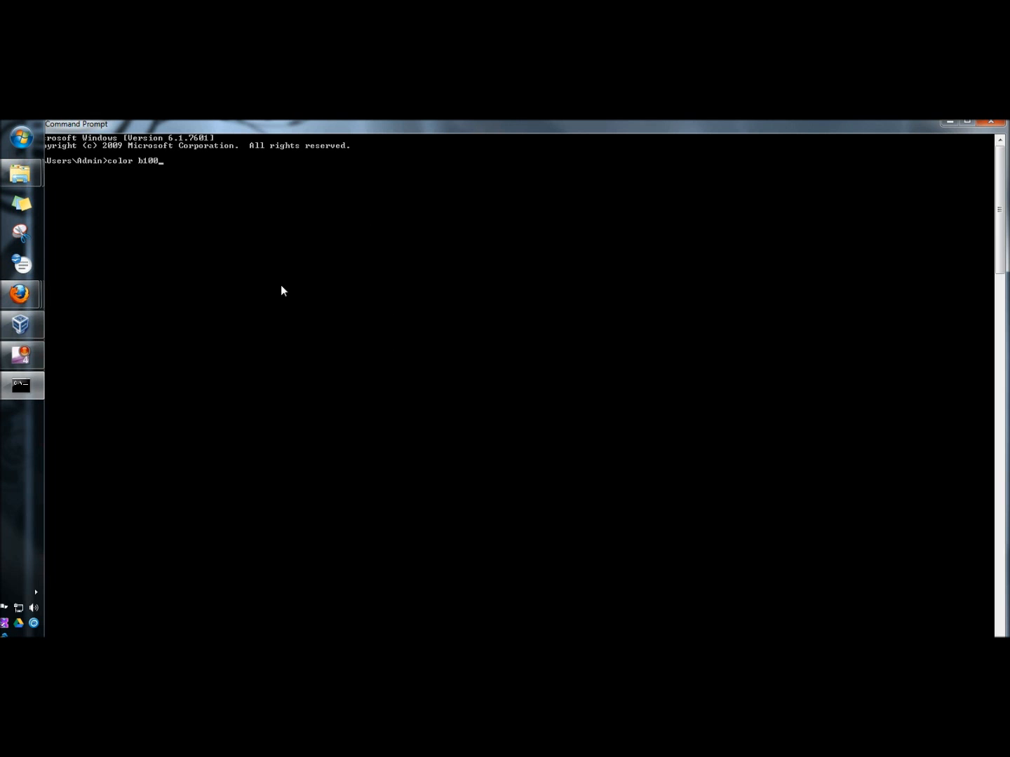
key(enter)
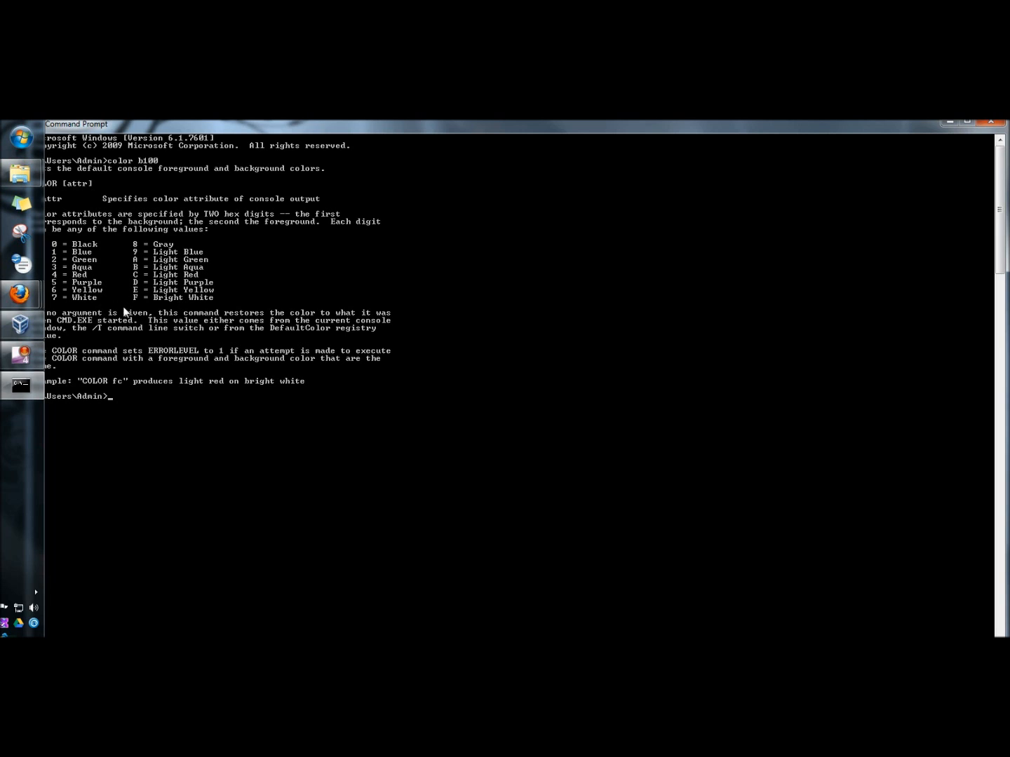
mouse_move(90, 250)
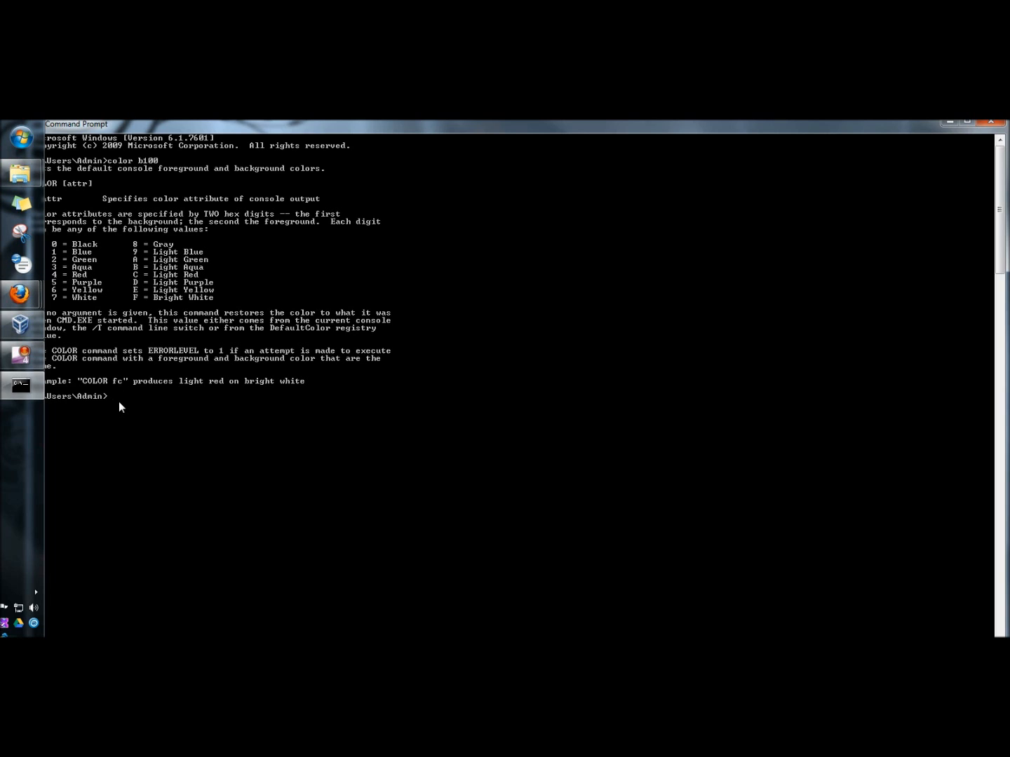
Run 'color c0' to give the console a light red background with black text
text(color)
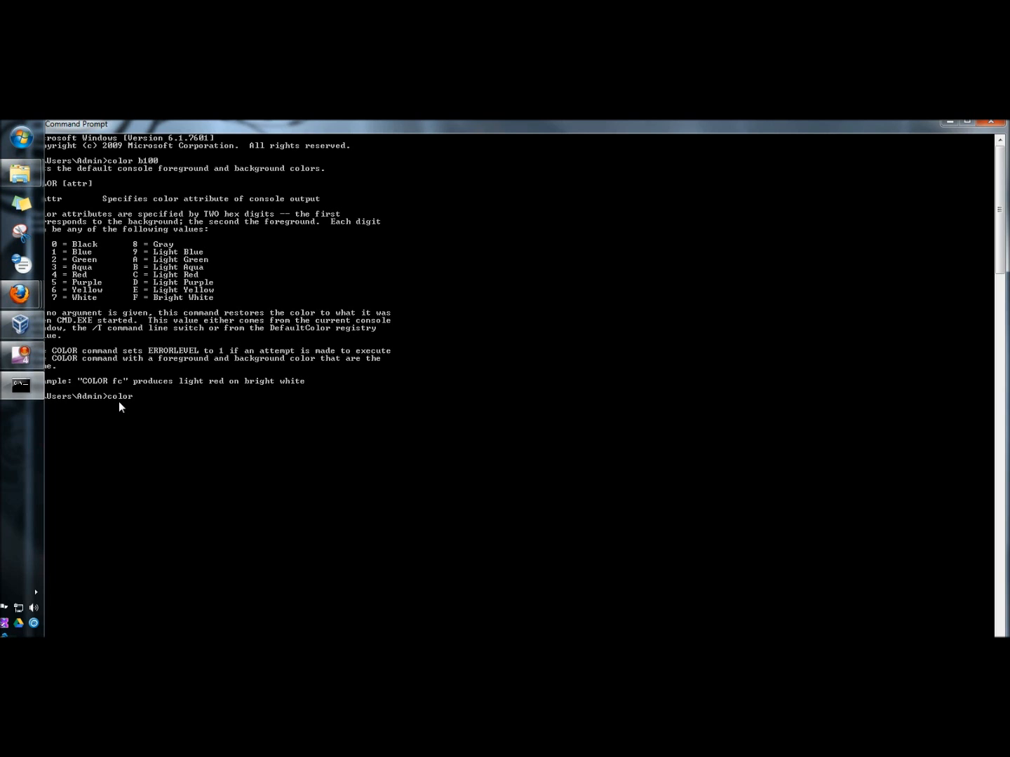
text(c)
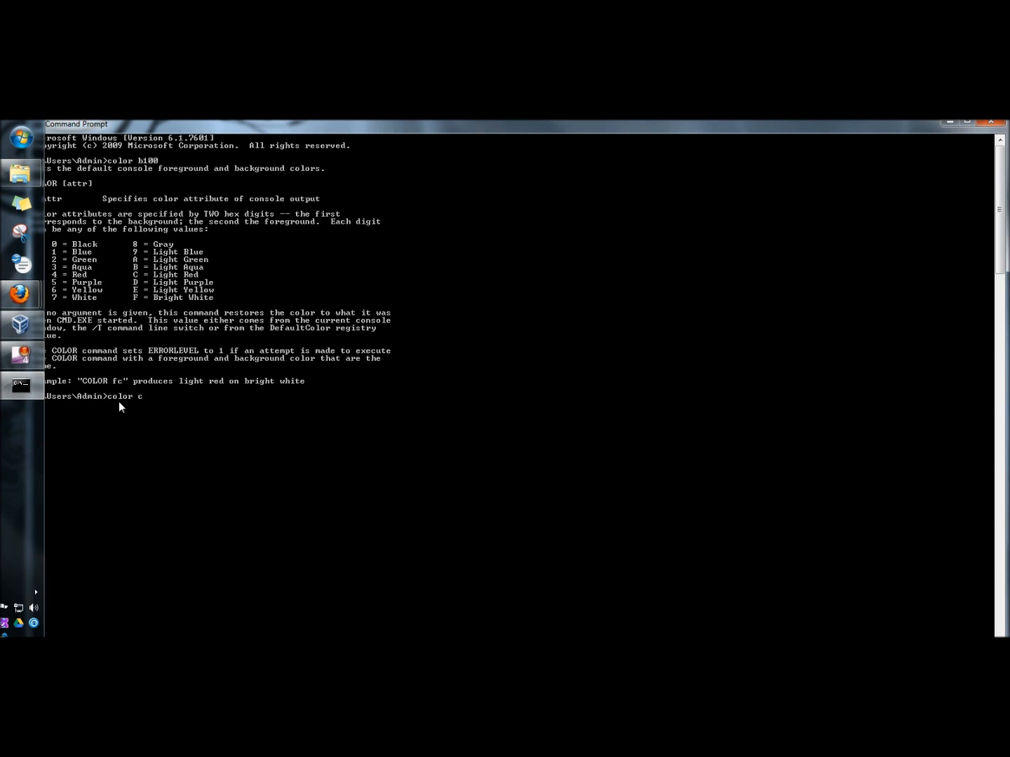
text(0)
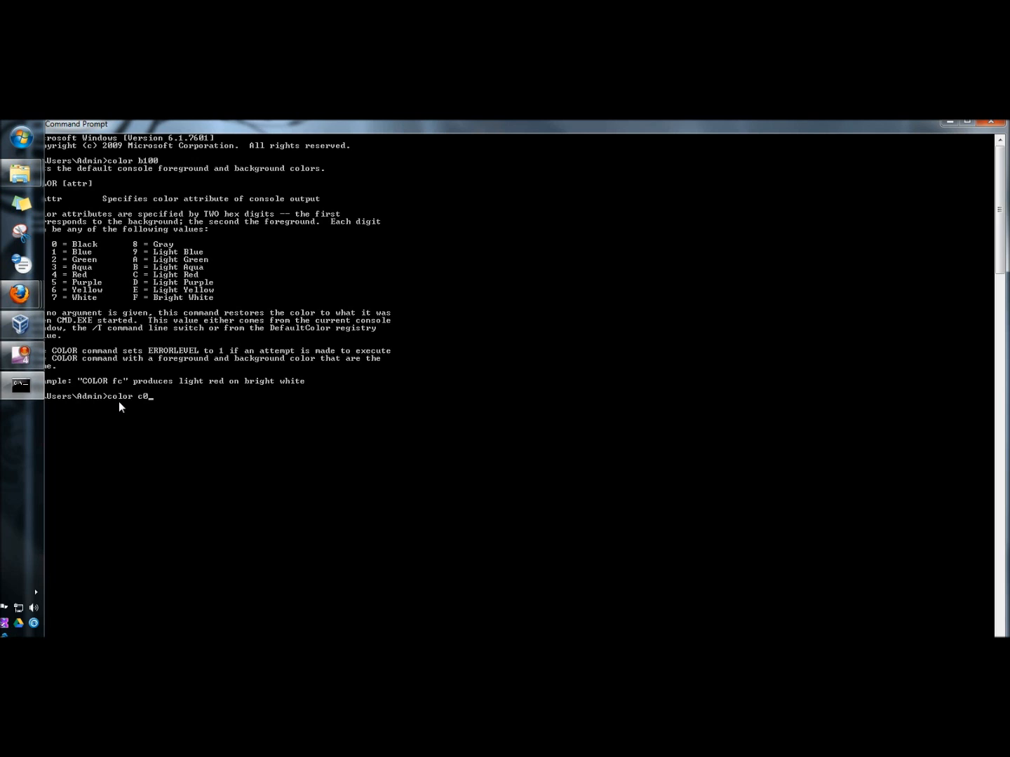
key(enter)
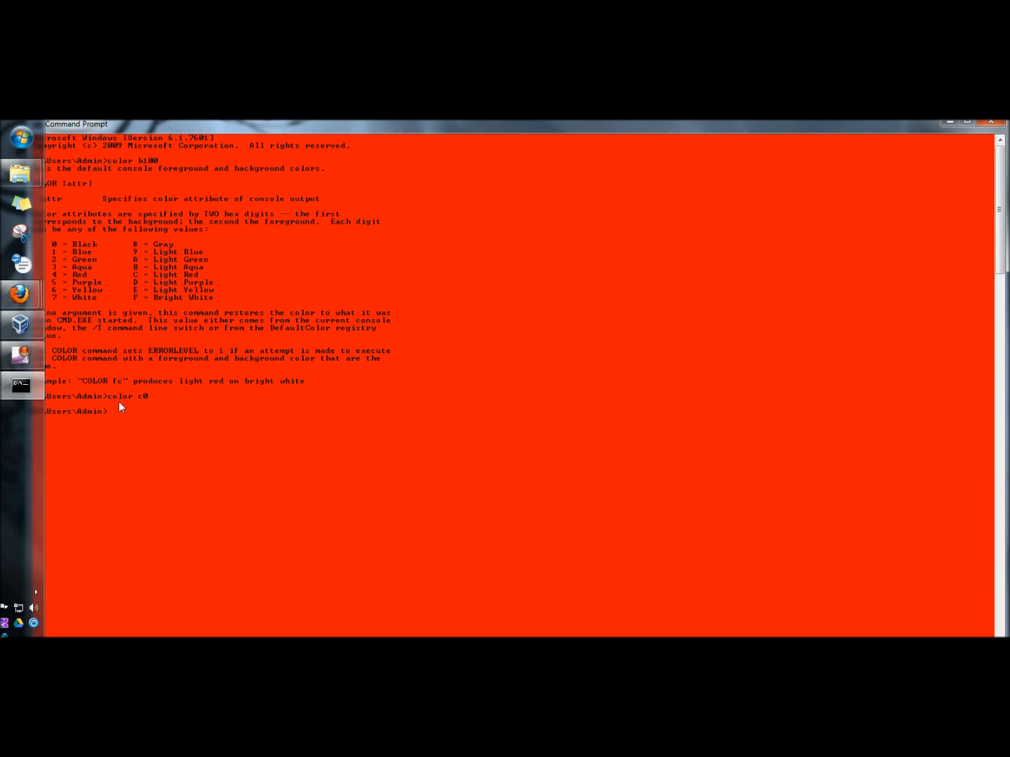
Enter 'color 1f' at the prompt for a blue background with bright white text
text(color)
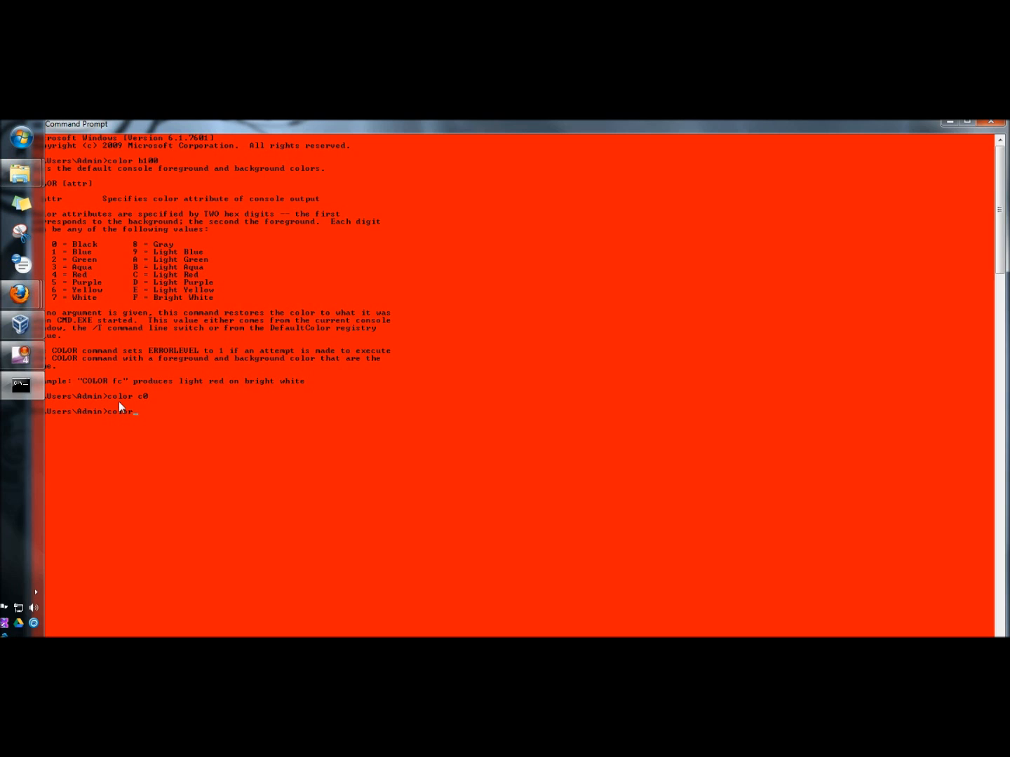
text(1)
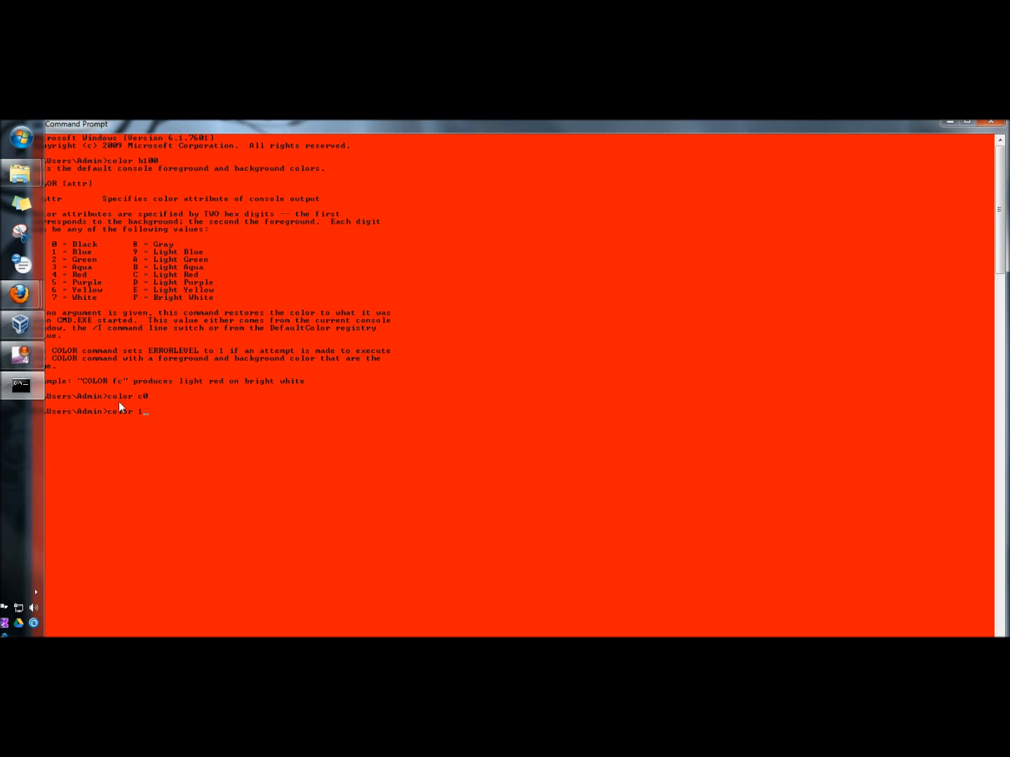
text(f)
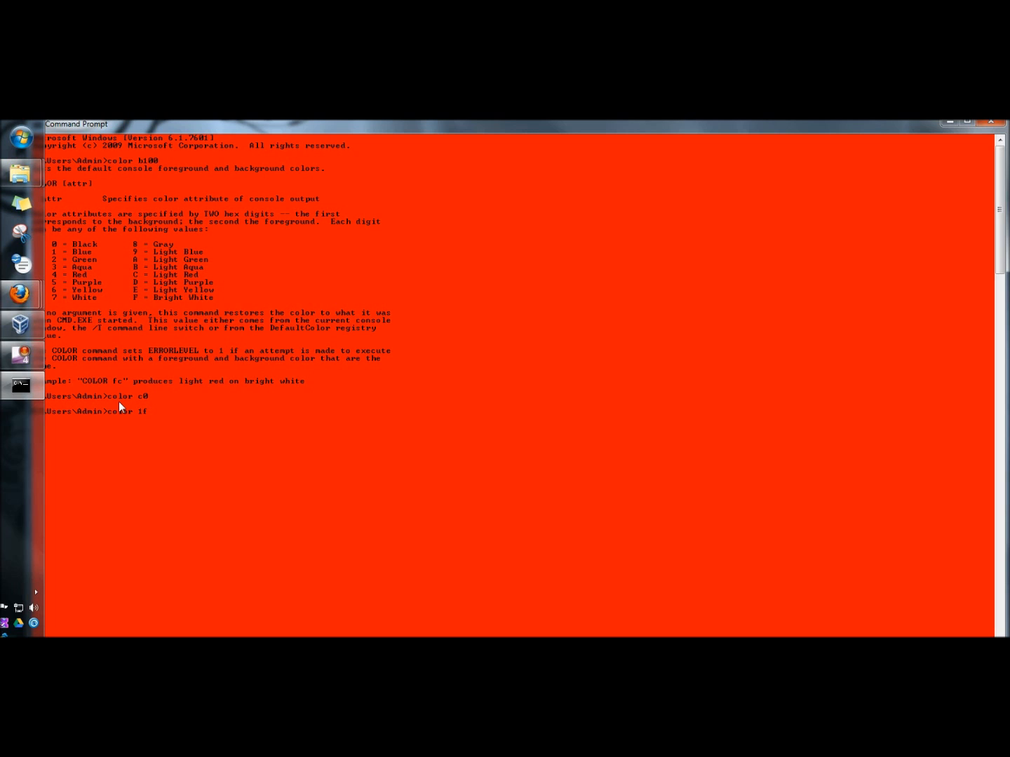